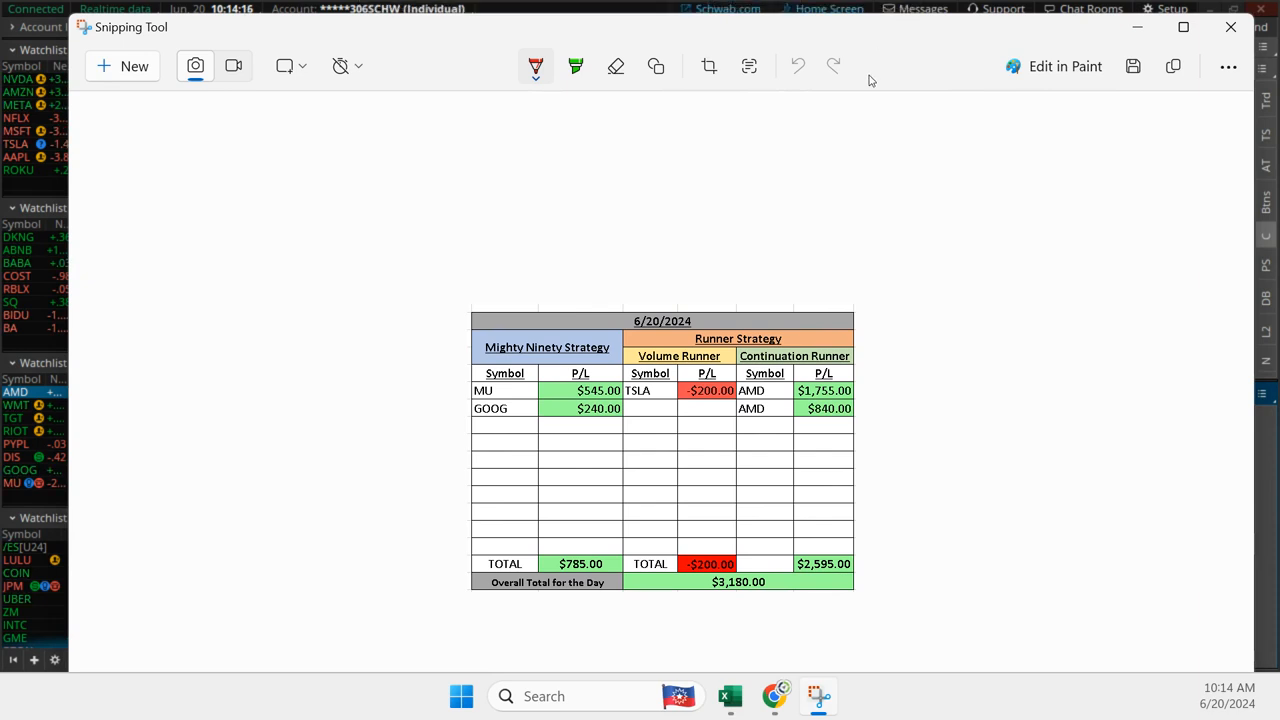
mouse_move(776, 696)
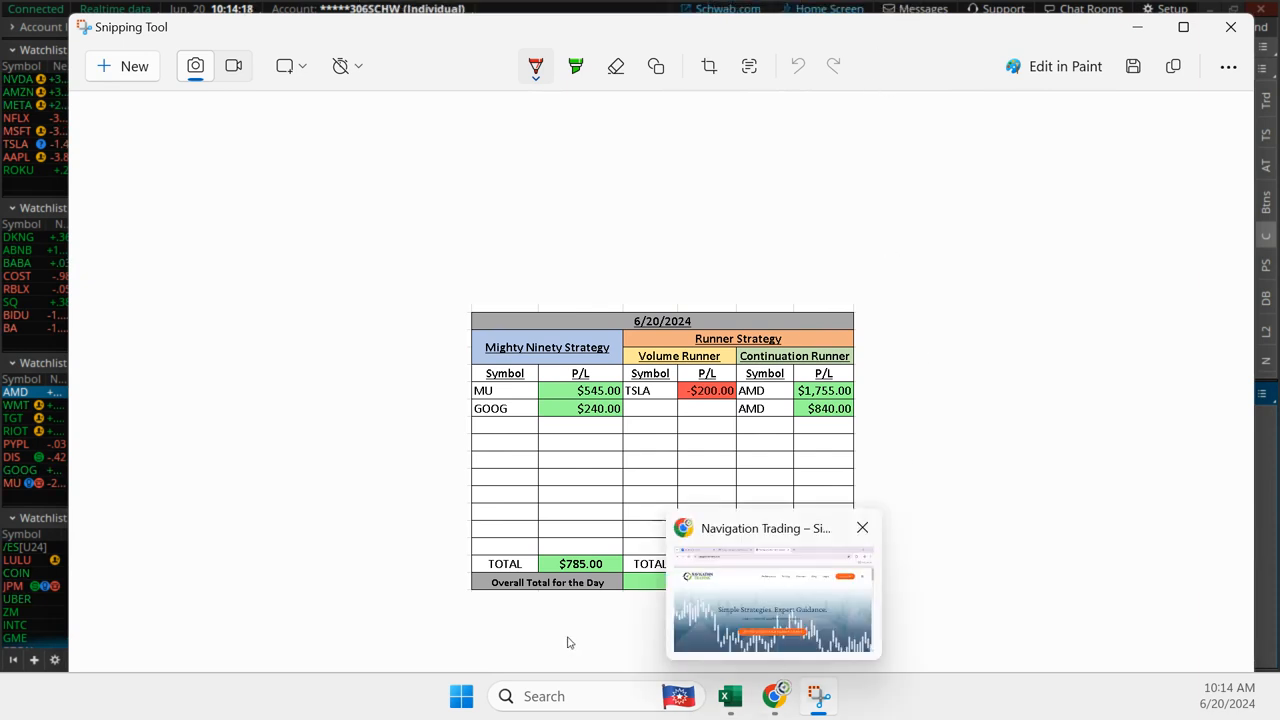
Pick the red pen and draw check marks on the P/L table, underlining the $3,180.00 total
left_click(862, 528)
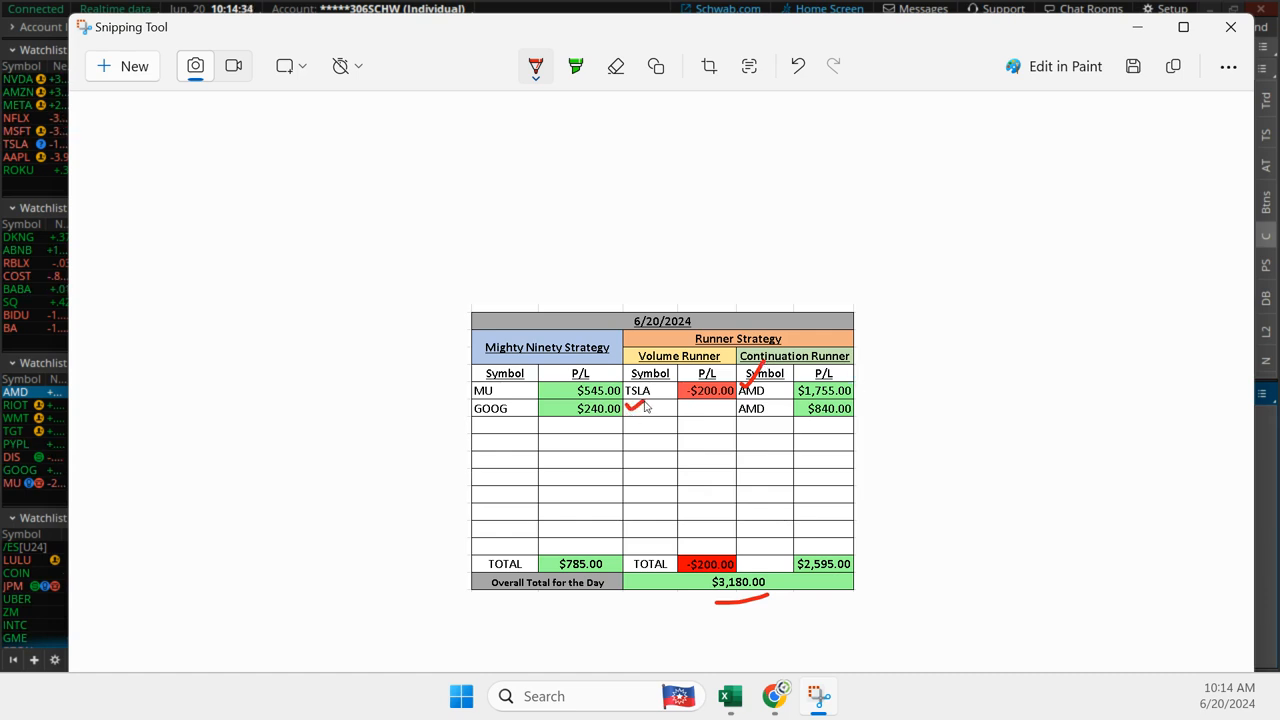
mouse_move(696, 396)
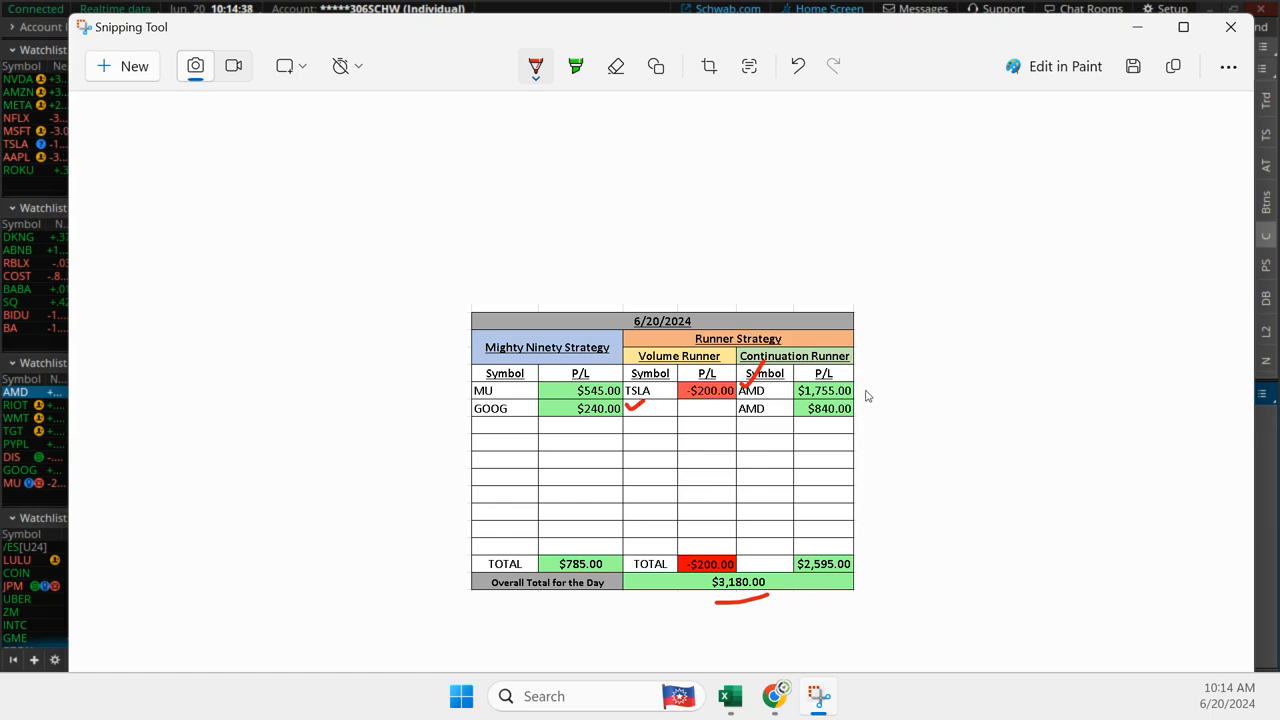
left_click_drag(864, 396, 882, 376)
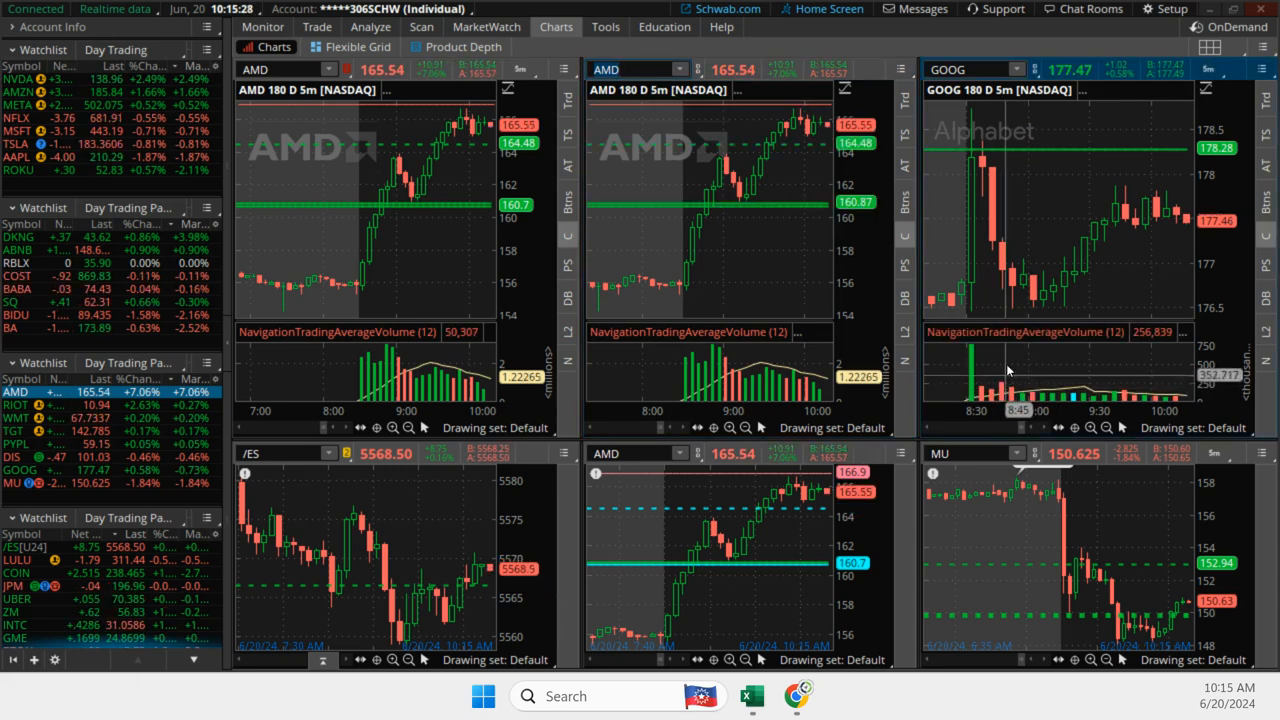
mouse_move(1008, 304)
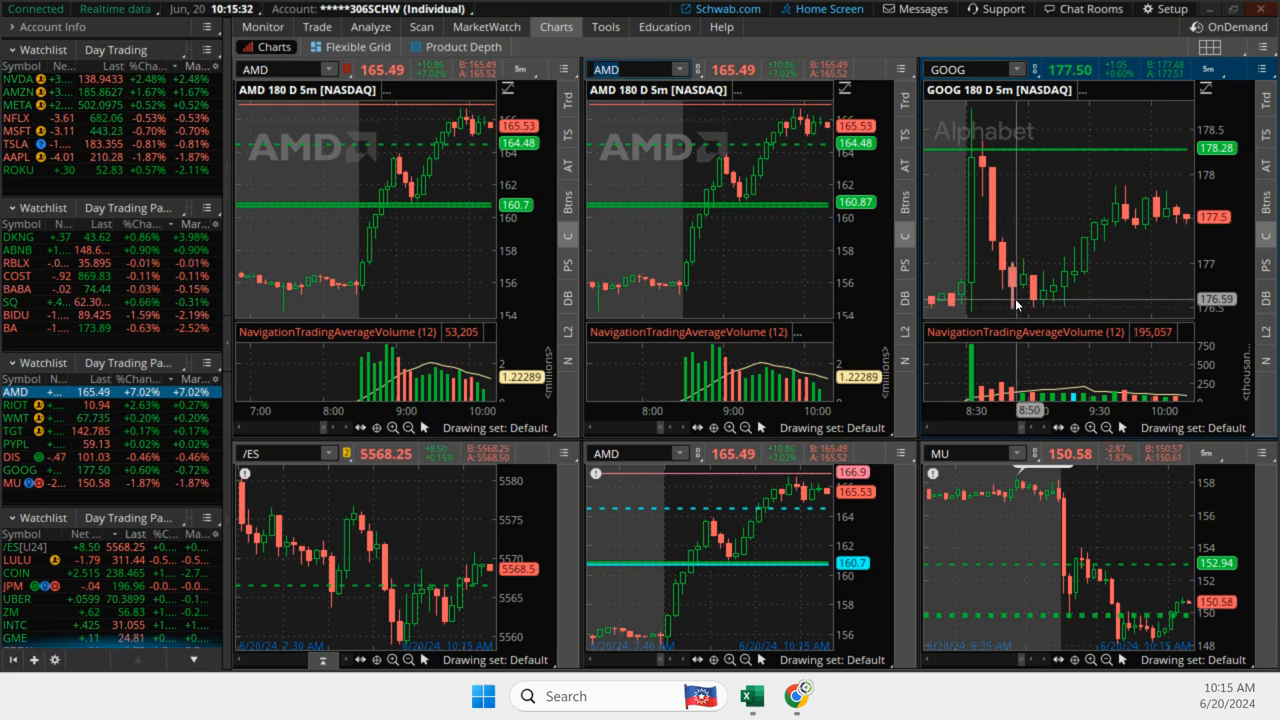
mouse_move(1050, 284)
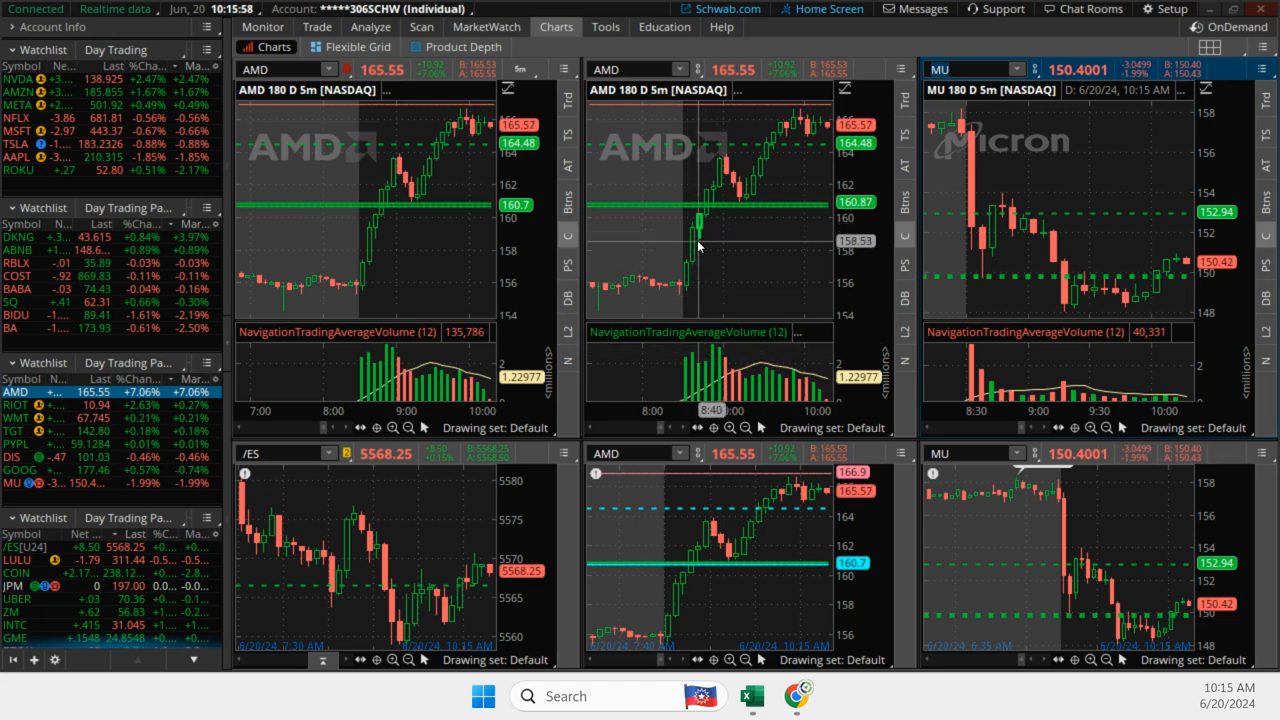
mouse_move(724, 178)
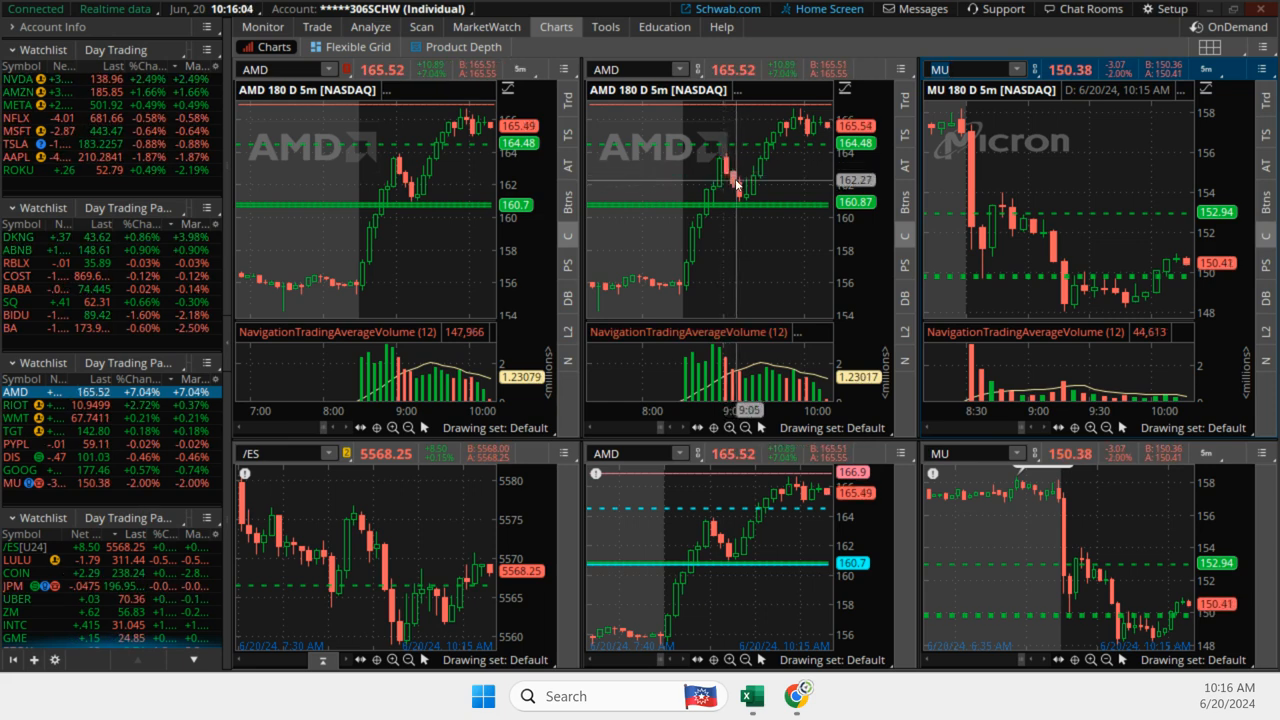
mouse_move(728, 188)
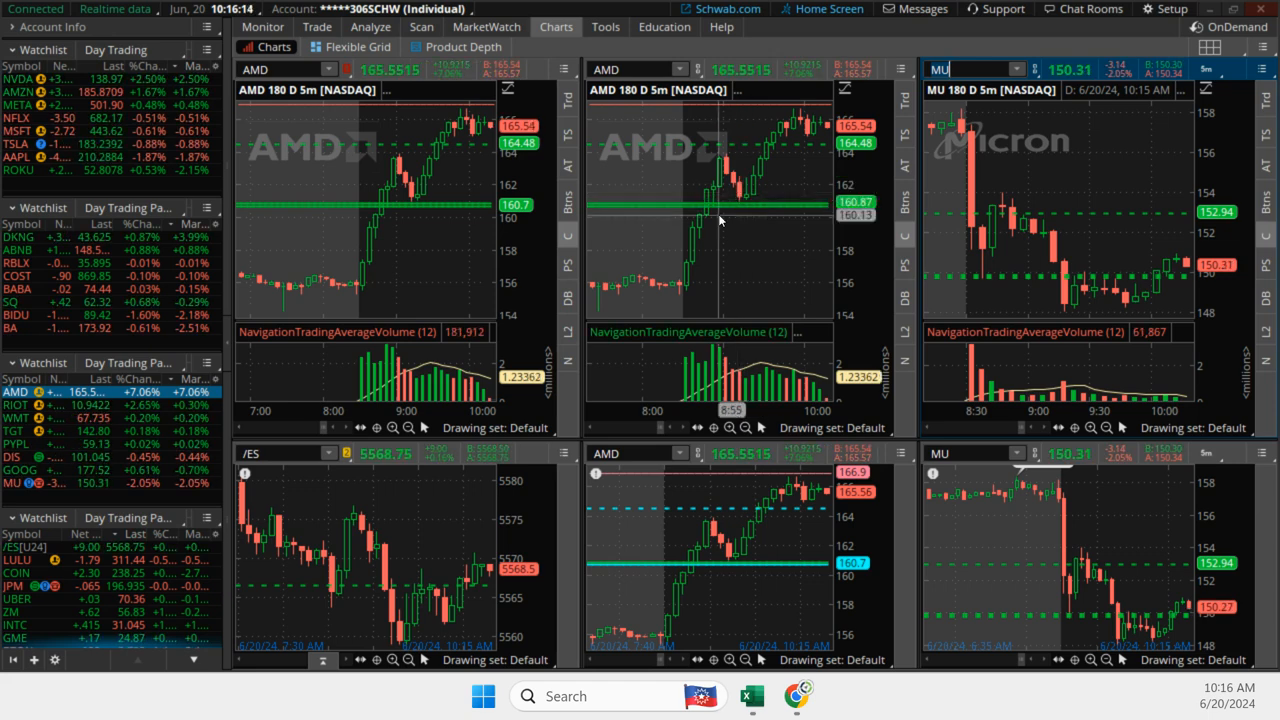
mouse_move(730, 198)
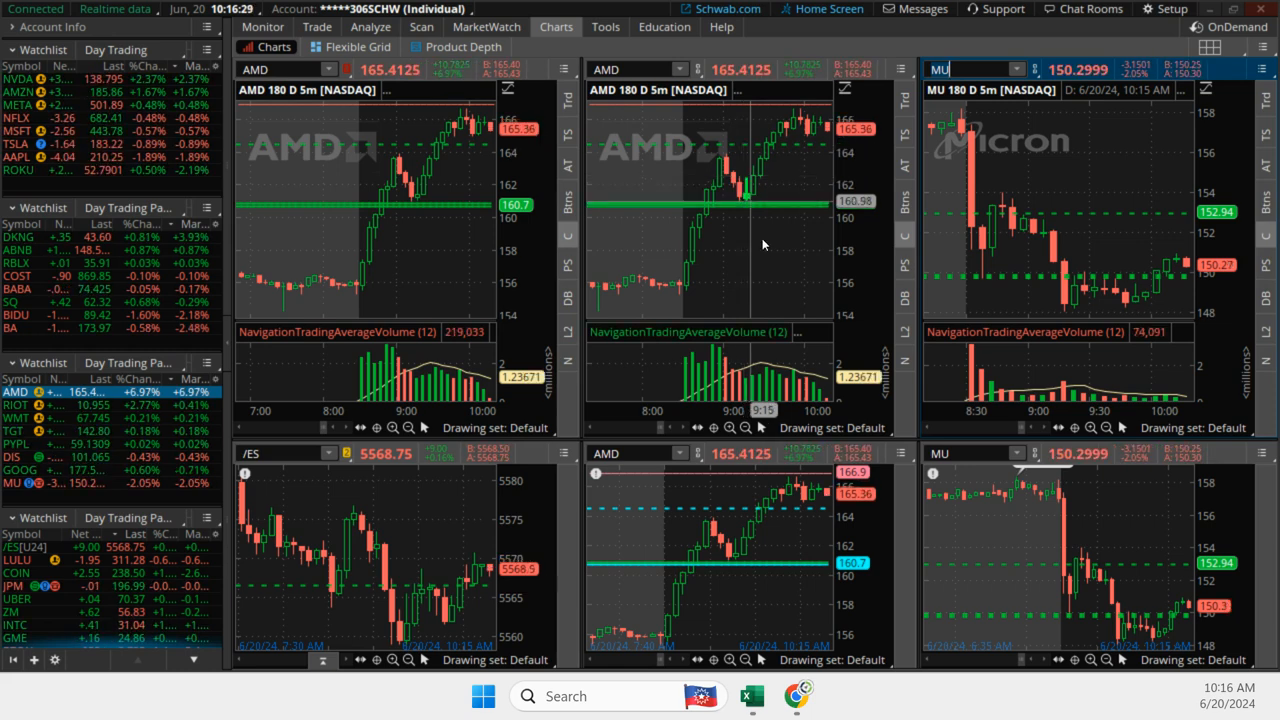
mouse_move(752, 696)
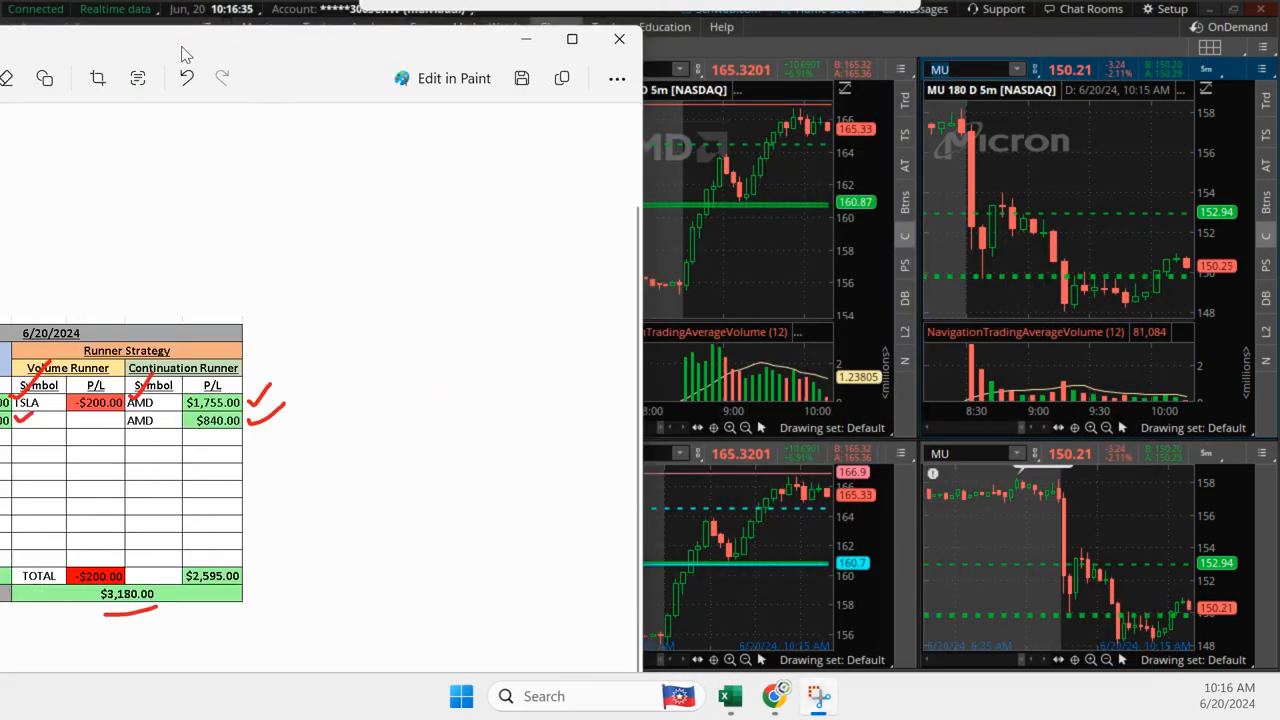
Enter MU in the GOOG chart's symbol box to load its 5-minute intraday chart
left_click(618, 40)
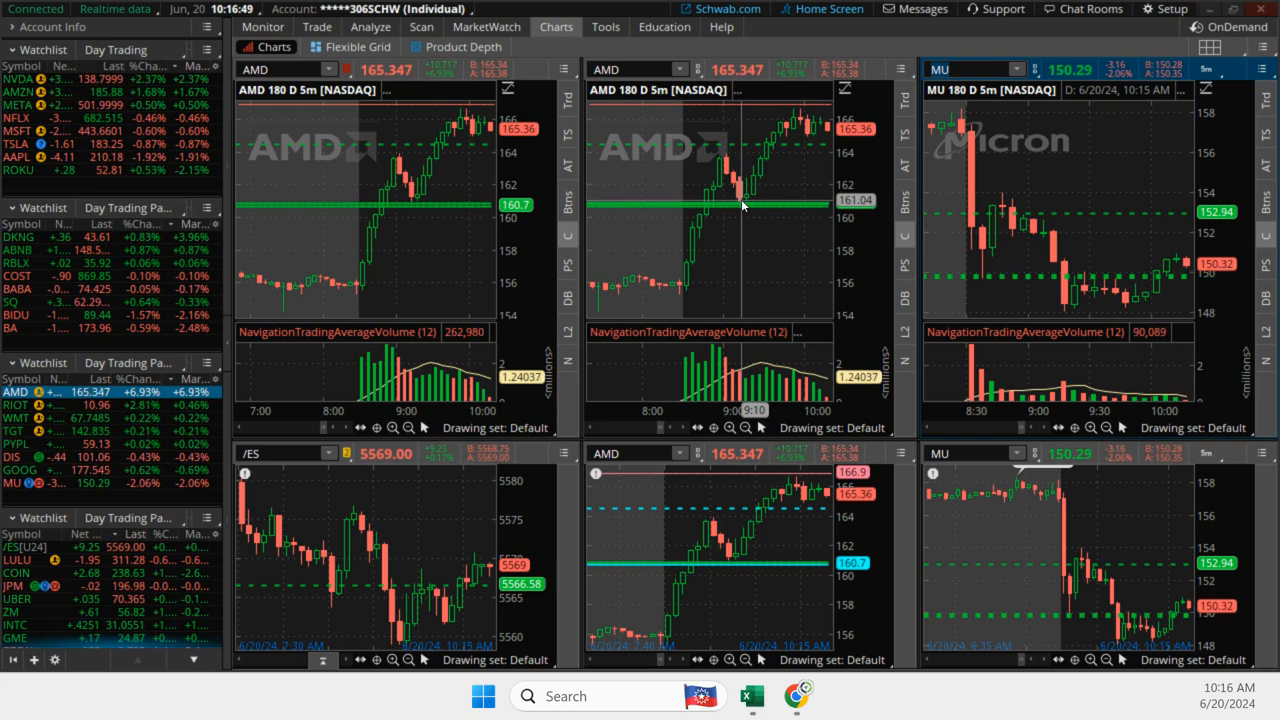
mouse_move(762, 164)
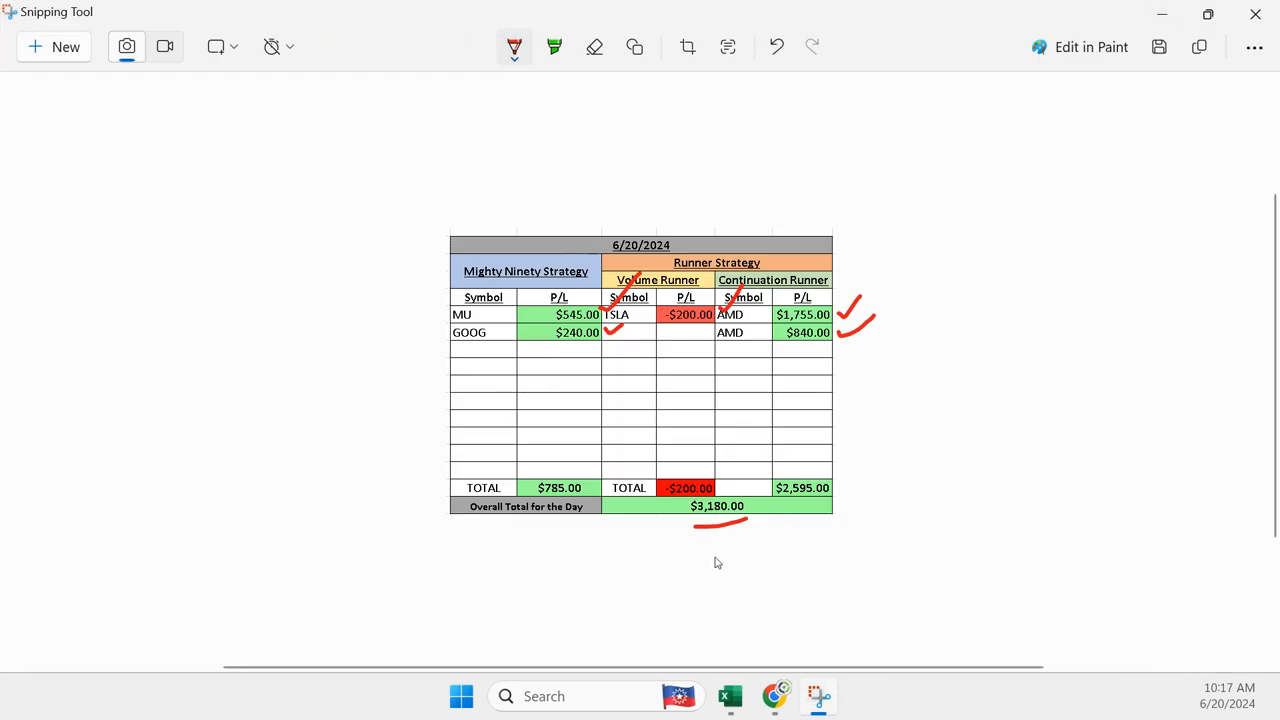
mouse_move(510, 556)
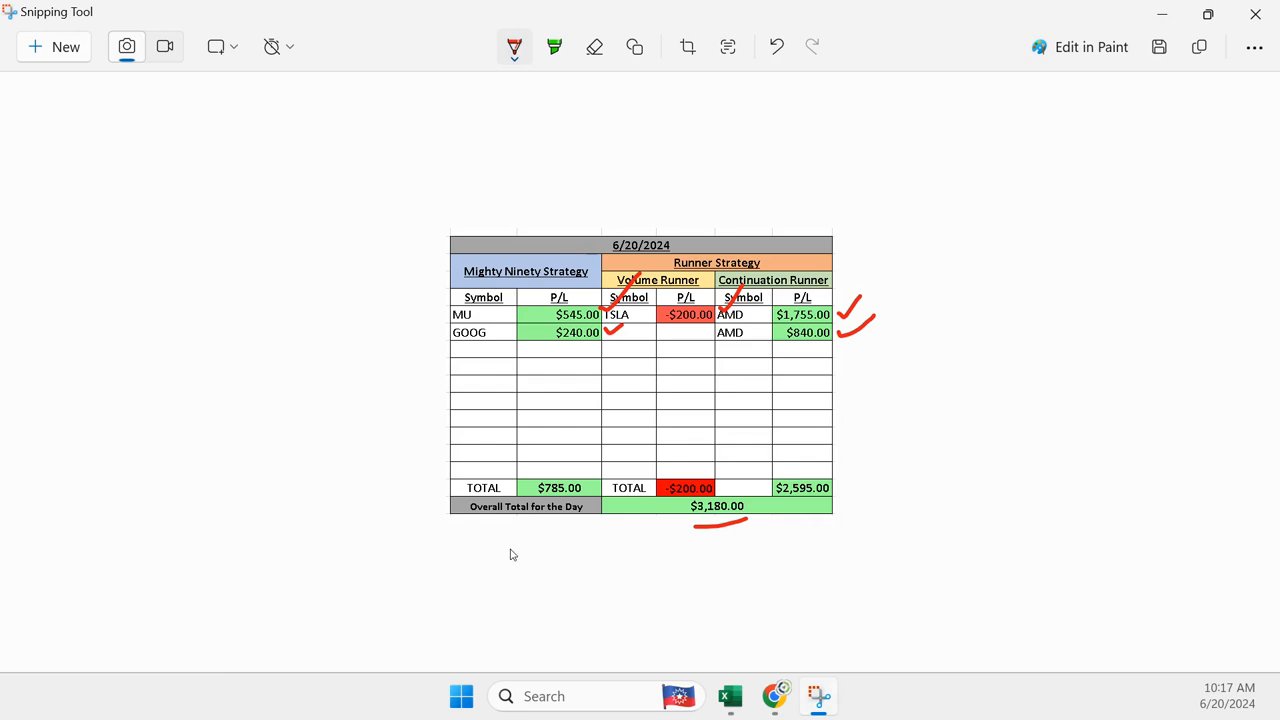
mouse_move(510, 552)
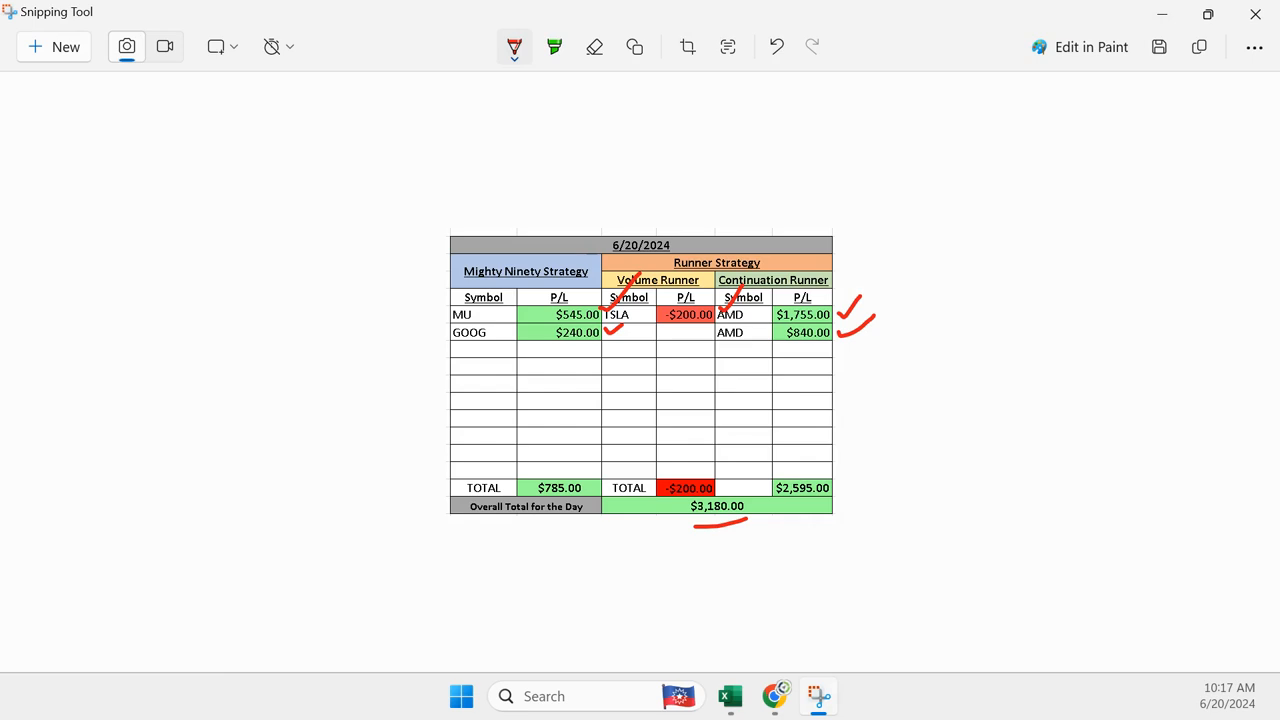